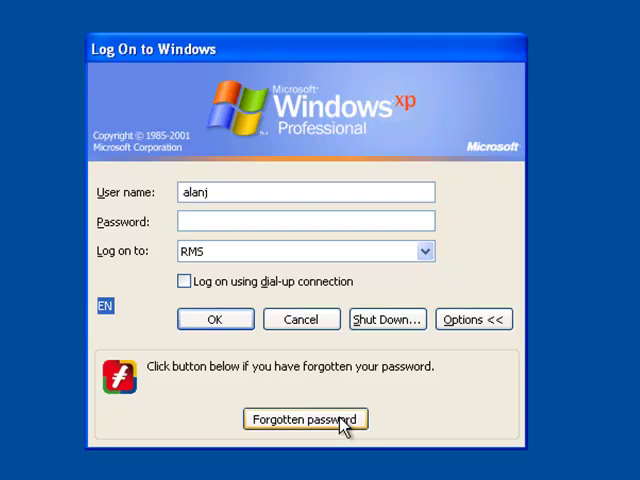
Step: Launch the FastPass Self-Service Client via the Forgotten password button on the log-on dialog
{"action": "left_click", "coordinate": [216, 318]}
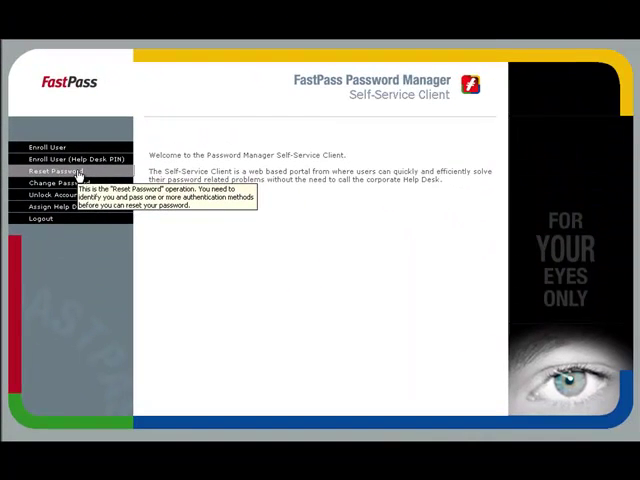
Step: Start Reset Password and confirm user ID 'alan' in the RMS domain
{"action": "left_click", "coordinate": [52, 170]}
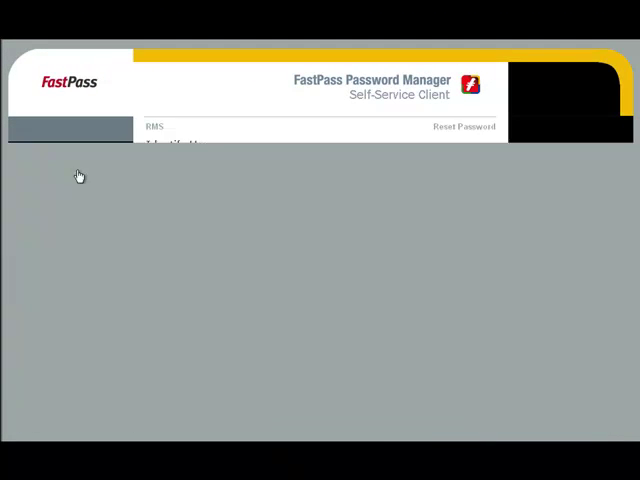
{"action": "left_click", "coordinate": [56, 172]}
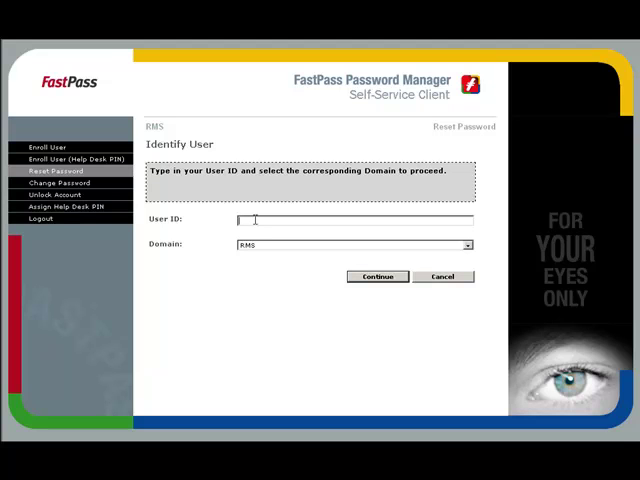
{"action": "type", "text": "alan"}
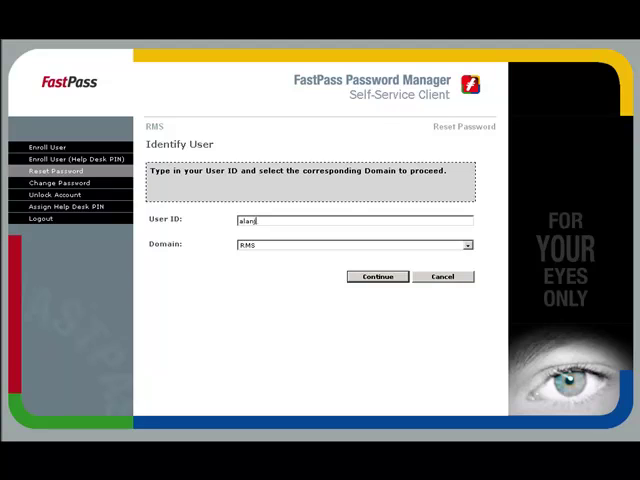
{"action": "left_click", "coordinate": [376, 276]}
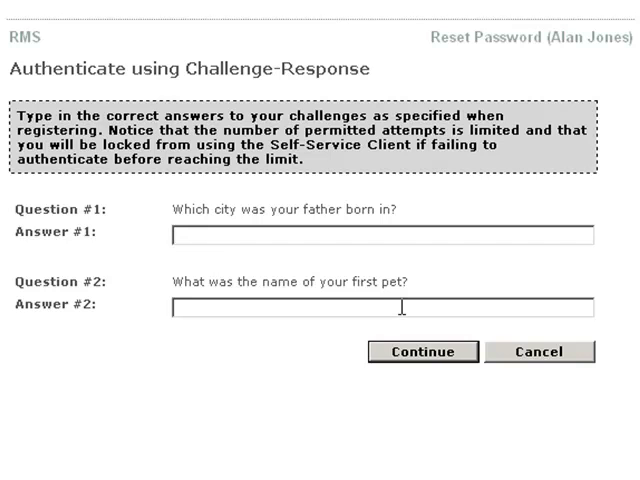
Step: Enter answers for the father's birth city and first pet challenge questions
{"action": "left_click", "coordinate": [180, 234]}
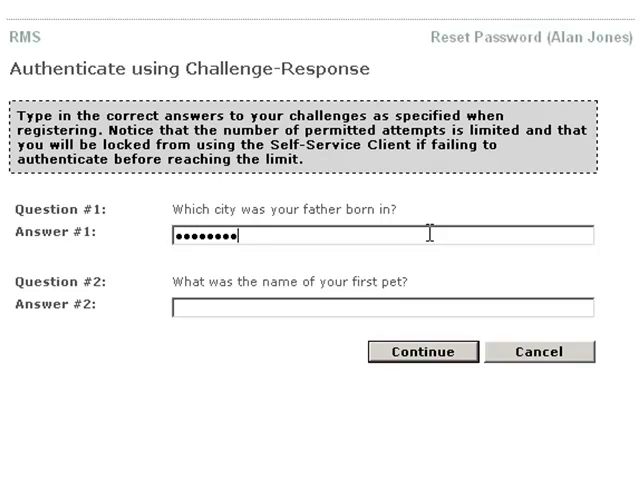
{"action": "type", "text": "••"}
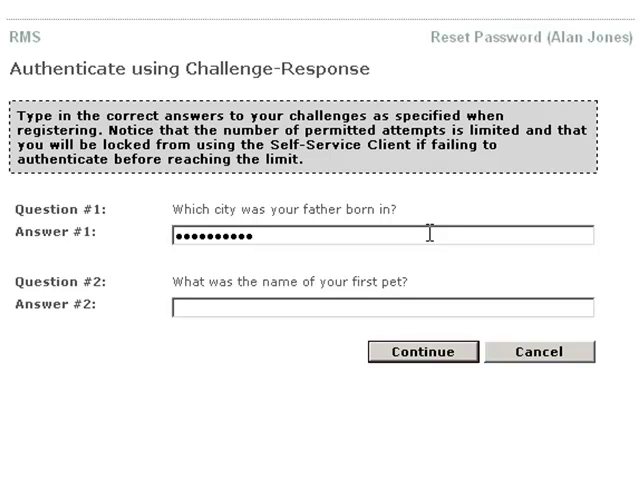
{"action": "type", "text": "•"}
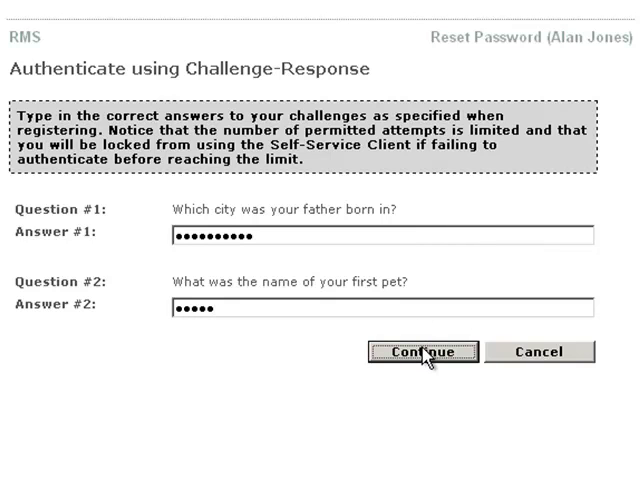
Step: Submit the challenge answers and enter the new account password to complete the reset
{"action": "left_click", "coordinate": [424, 352]}
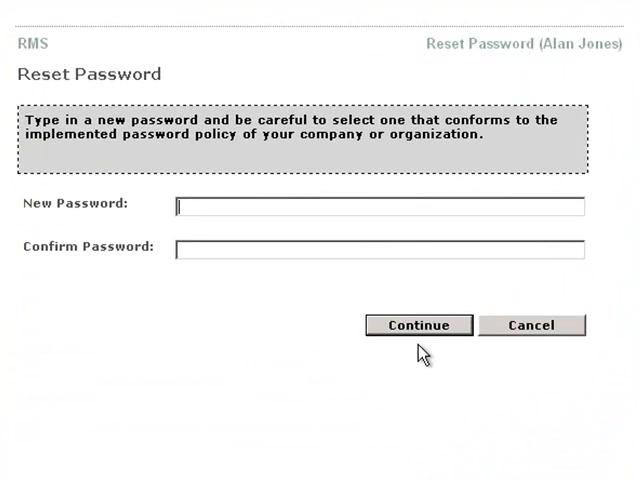
{"action": "type", "text": "•••••"}
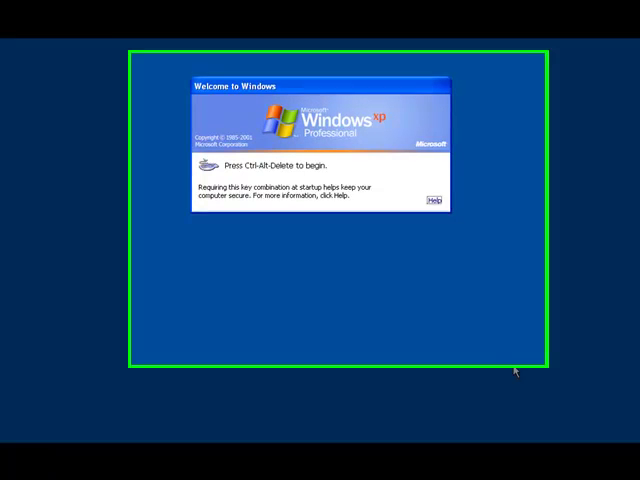
Step: Bring up the Log On to Windows dialog and sign in to the RMS domain
{"action": "key", "text": "ctrl+alt+delete"}
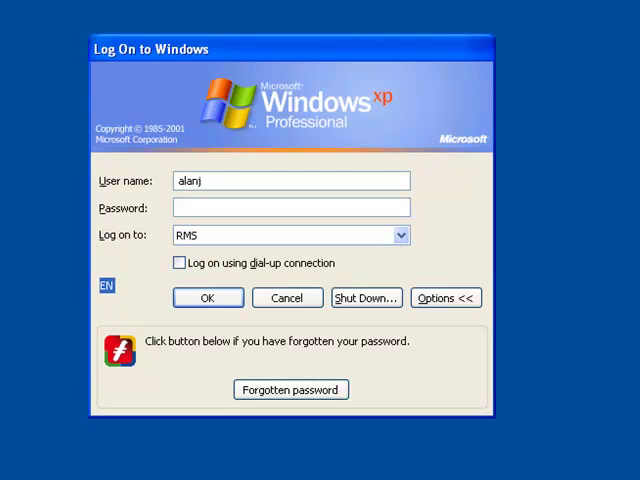
{"action": "left_click", "coordinate": [208, 298]}
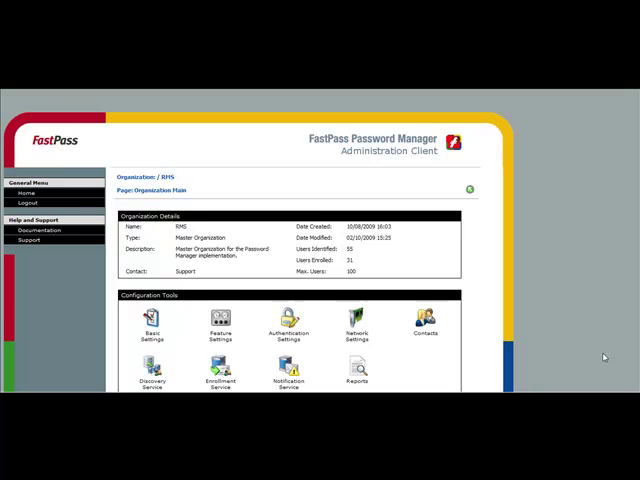
{"action": "mouse_move", "coordinate": [452, 352]}
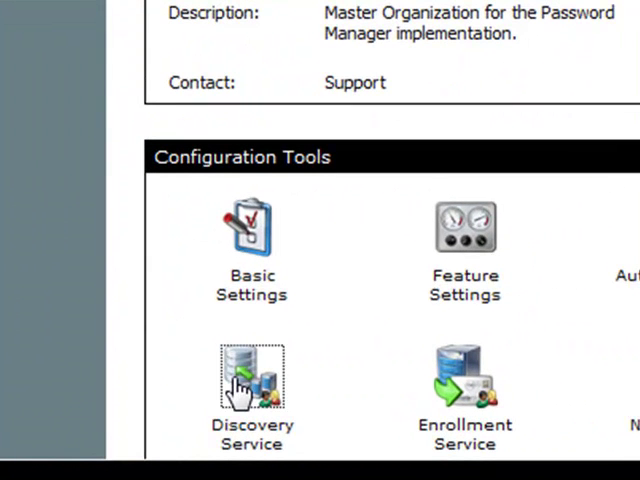
Step: Show the Discovery Profiles list from the Discovery Service configuration tool
{"action": "left_click", "coordinate": [252, 380]}
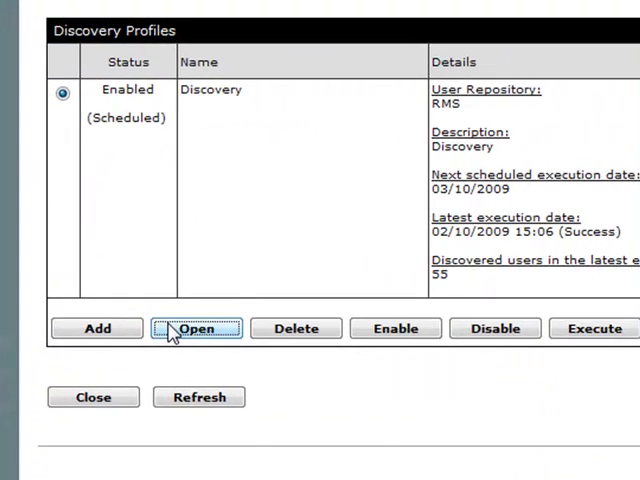
Step: Open the RMS Discovery profile and view its daily Timing Settings starting 11/08/2009
{"action": "left_click", "coordinate": [198, 328]}
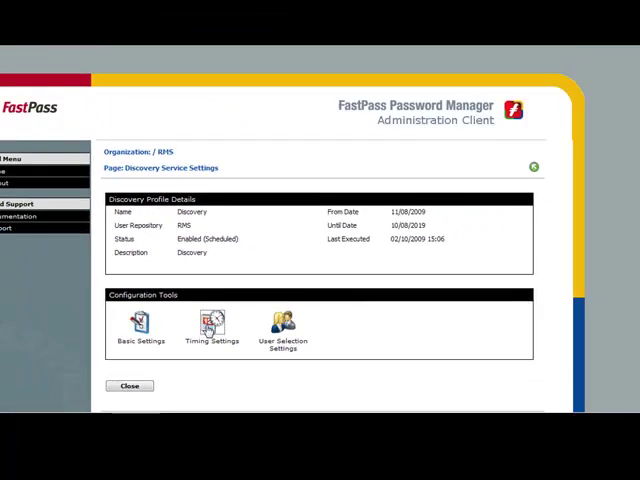
{"action": "left_click", "coordinate": [212, 320]}
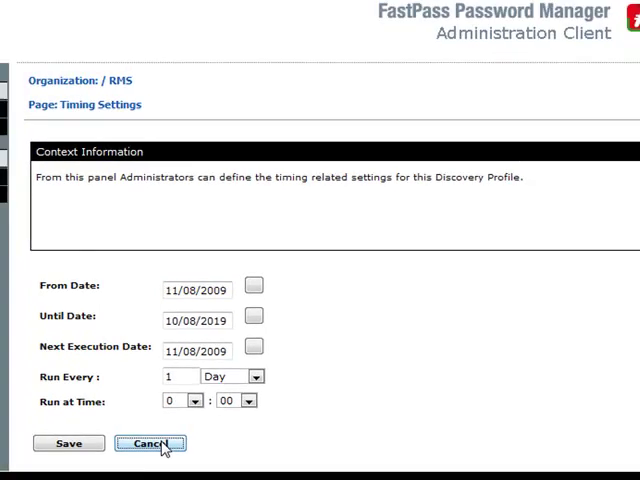
Step: Cancel the Timing Settings and close the Discovery profile back to the RMS organization page
{"action": "left_click", "coordinate": [150, 444]}
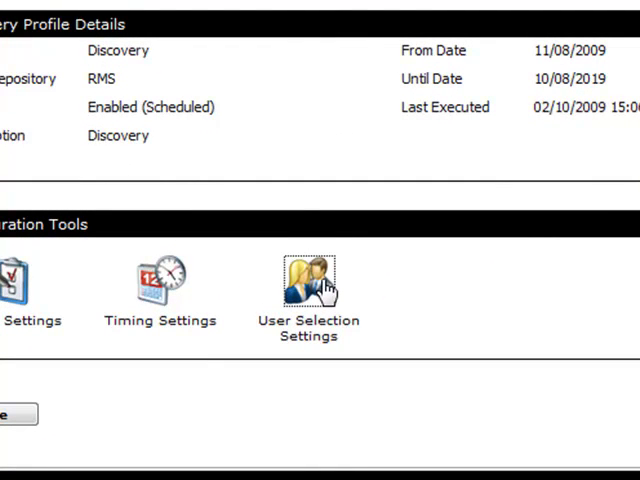
{"action": "left_click", "coordinate": [308, 280]}
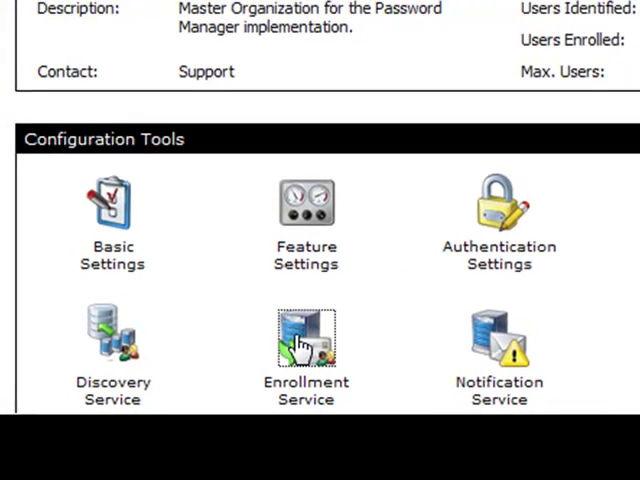
Step: Open the Enrollment Service and then the Enrollment profile's details for RMS
{"action": "left_click", "coordinate": [306, 336]}
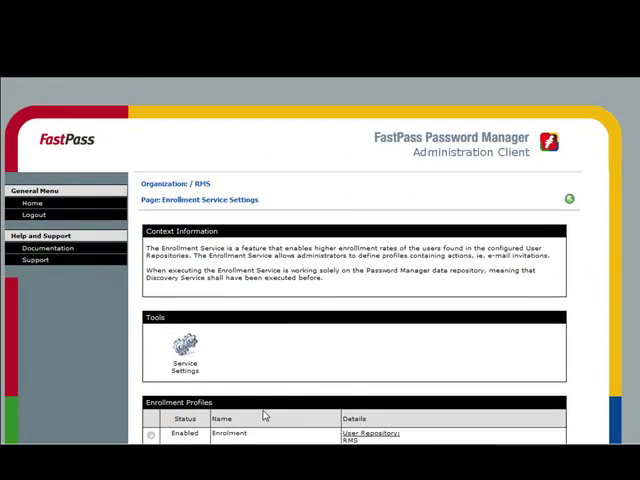
{"action": "scroll", "scroll_direction": "down", "scroll_amount": 3}
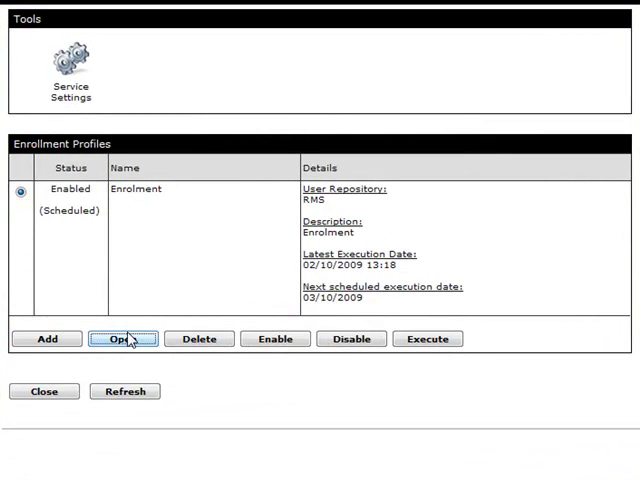
{"action": "left_click", "coordinate": [124, 338]}
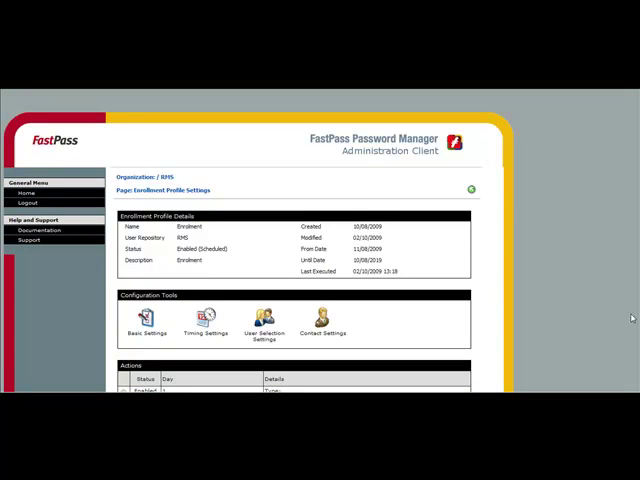
{"action": "scroll", "scroll_direction": "down", "scroll_amount": 3}
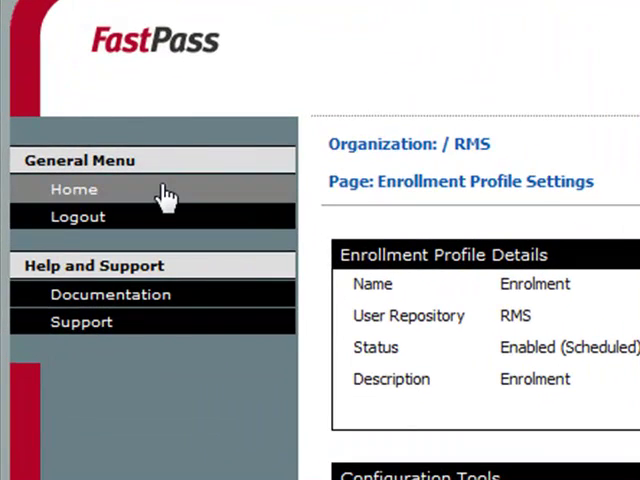
Step: Return Home to the organization overview and open the Notification Service settings
{"action": "left_click", "coordinate": [72, 188]}
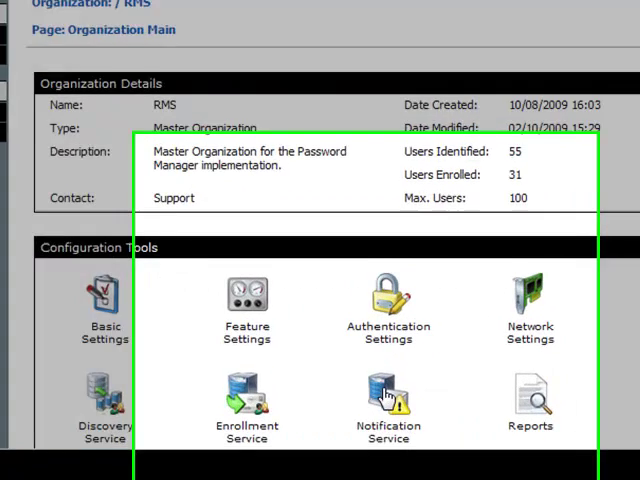
{"action": "scroll", "scroll_direction": "down", "scroll_amount": 3}
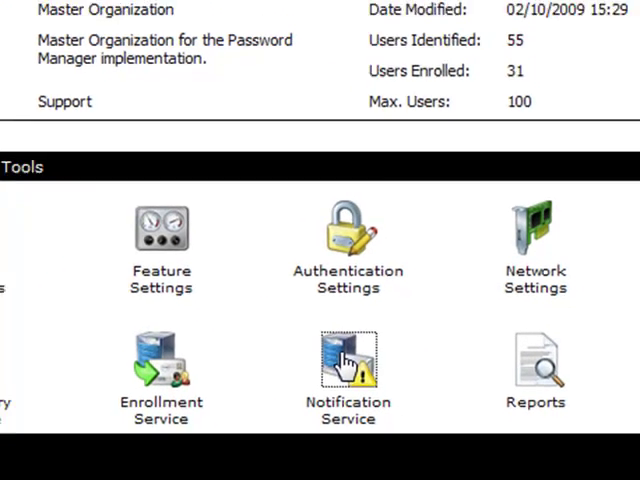
{"action": "left_click", "coordinate": [348, 360]}
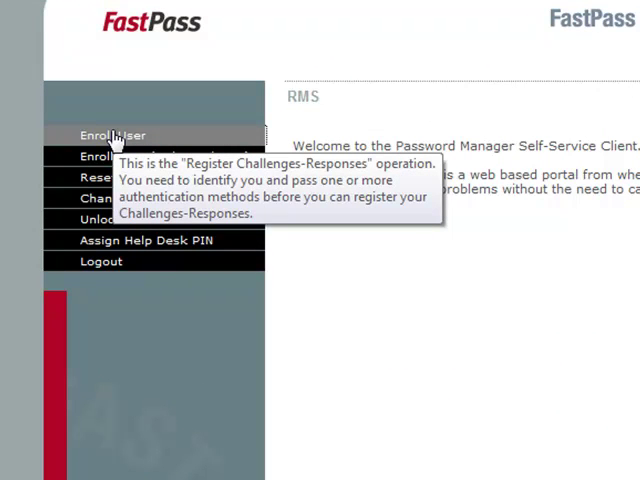
{"action": "left_click", "coordinate": [112, 134]}
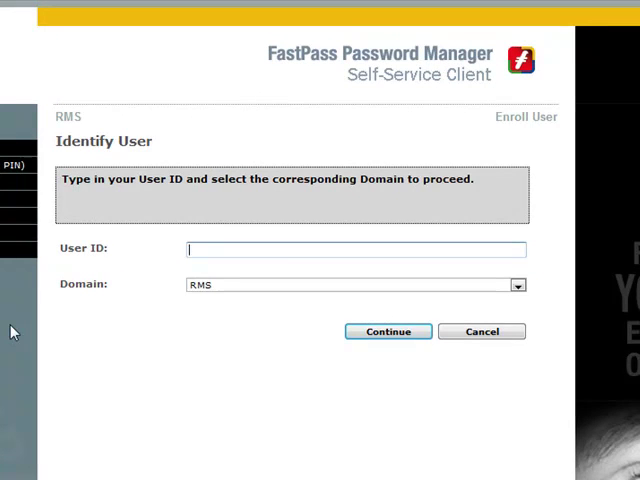
{"action": "type", "text": "alanj"}
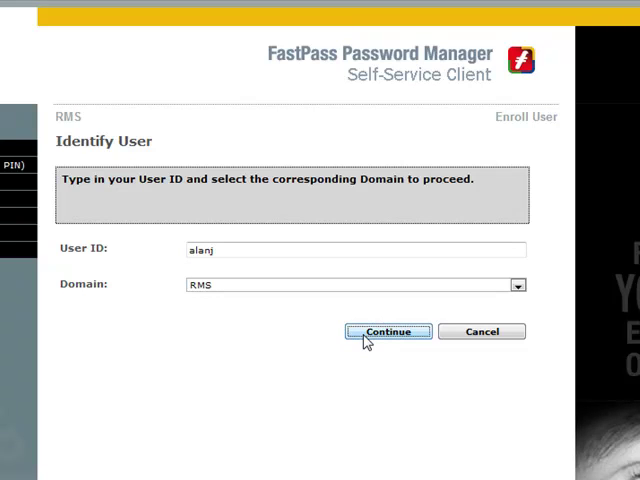
{"action": "left_click", "coordinate": [388, 332]}
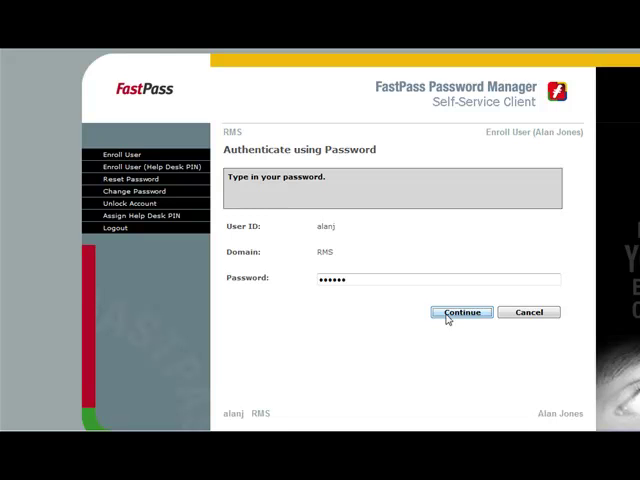
Step: Submit the password and reach the Register Challenges-Responses form with Question #1 still unselected
{"action": "left_click", "coordinate": [460, 312]}
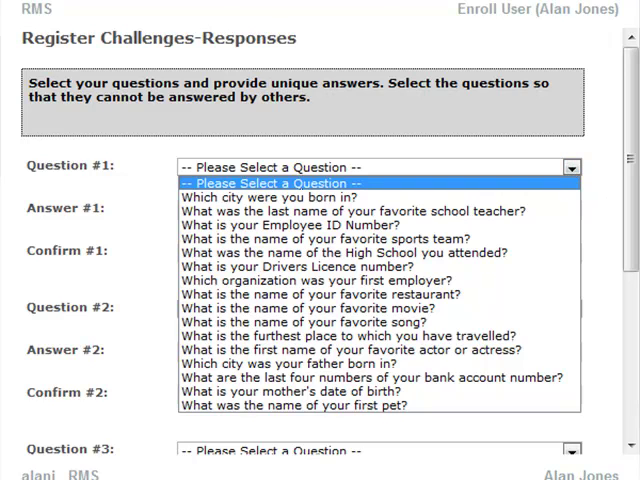
{"action": "left_click", "coordinate": [570, 168]}
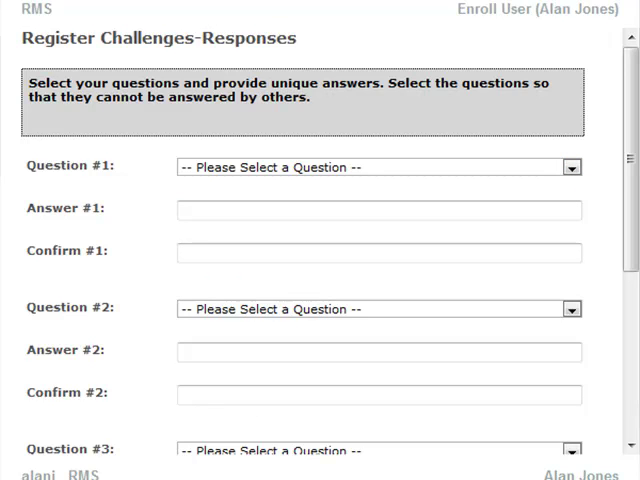